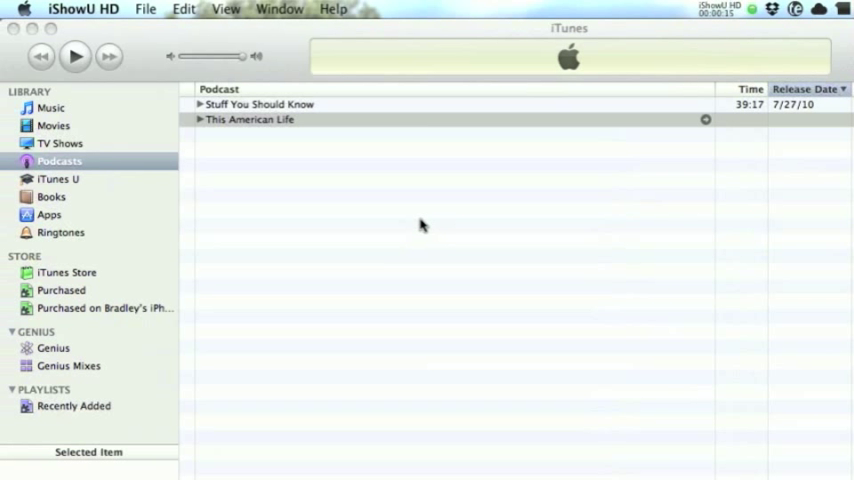
mouse_move(88, 174)
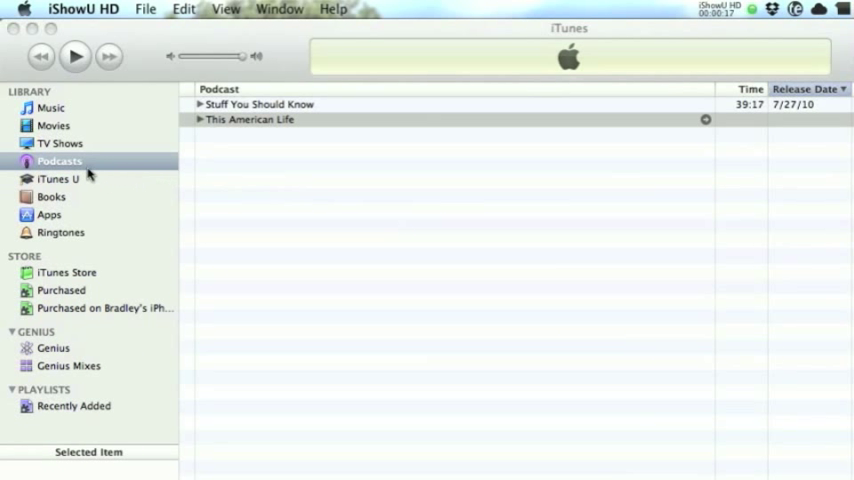
- Select Podcasts in the iTunes Library sidebar, then go to the menu bar to begin exporting
click(250, 119)
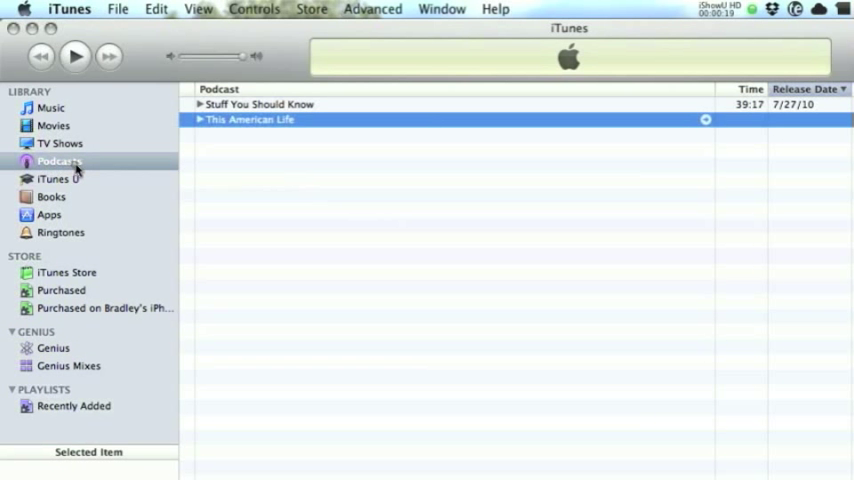
mouse_move(90, 128)
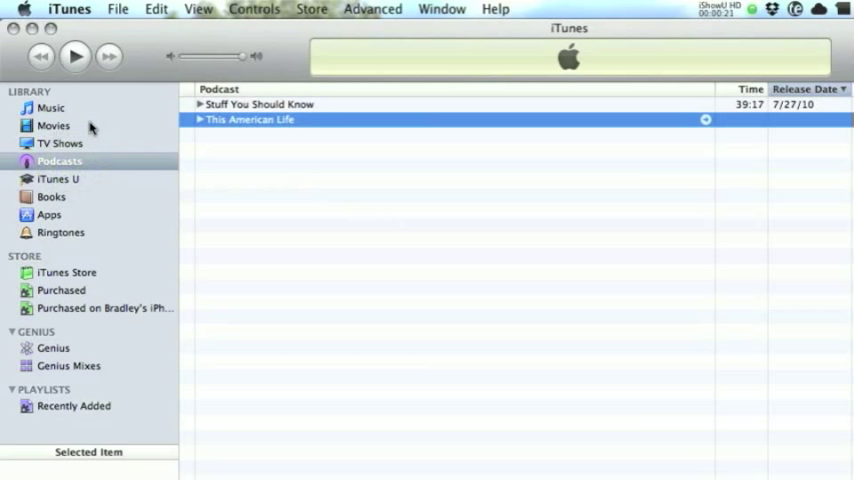
click(118, 9)
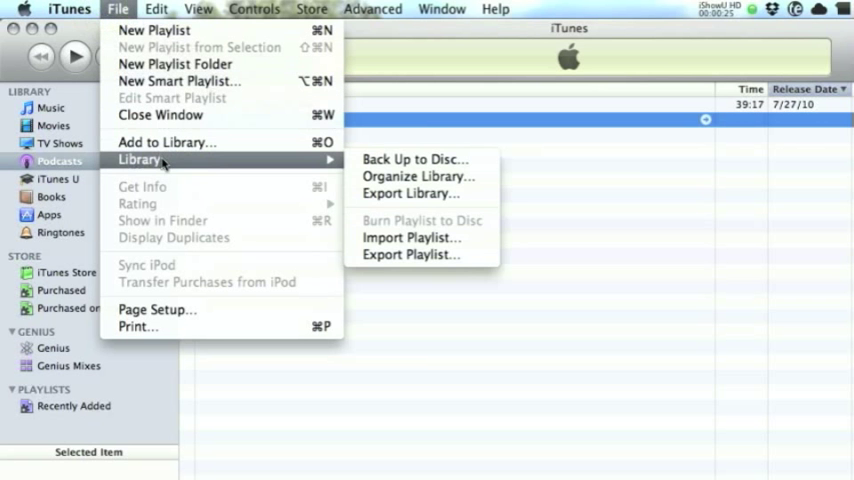
mouse_move(417, 176)
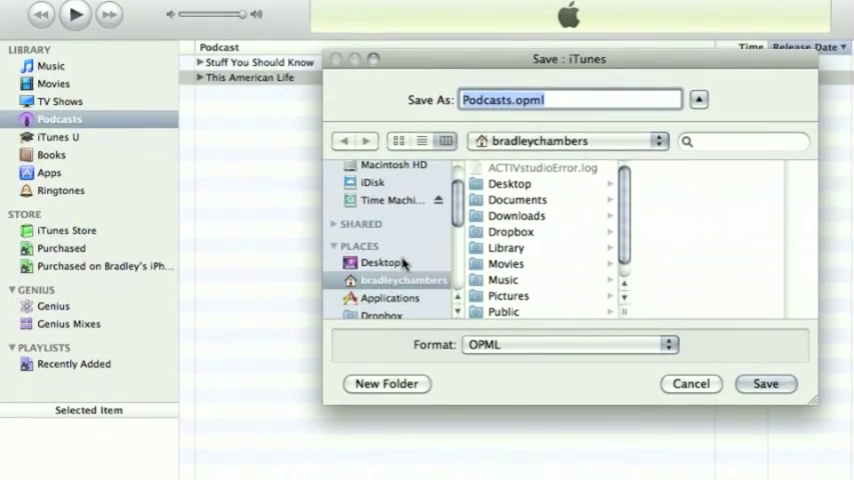
- Save the podcast list to the Desktop as Podcasts.opml in OPML format
click(383, 262)
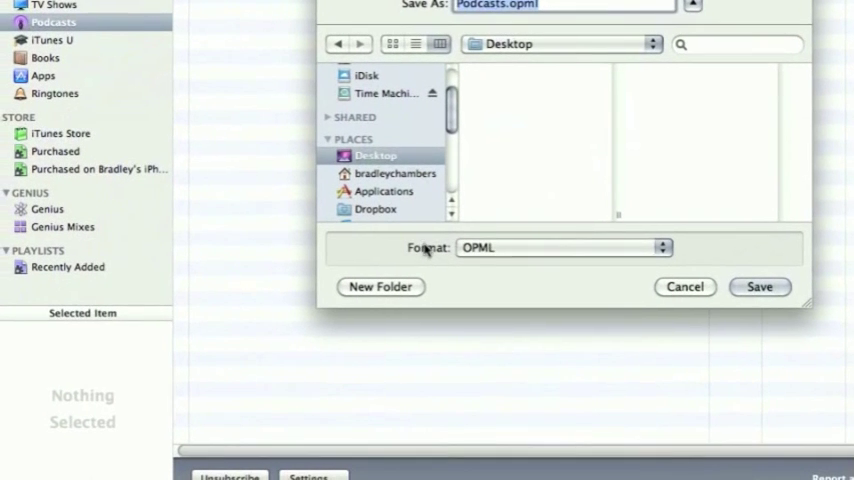
click(563, 247)
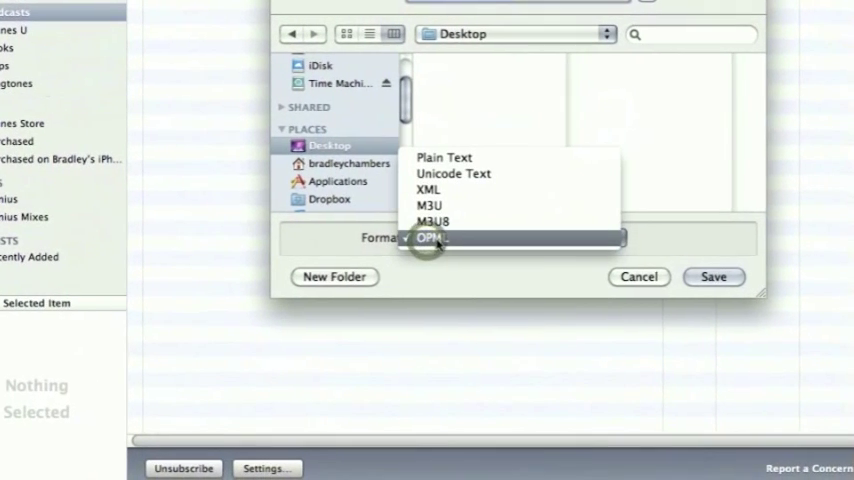
click(430, 238)
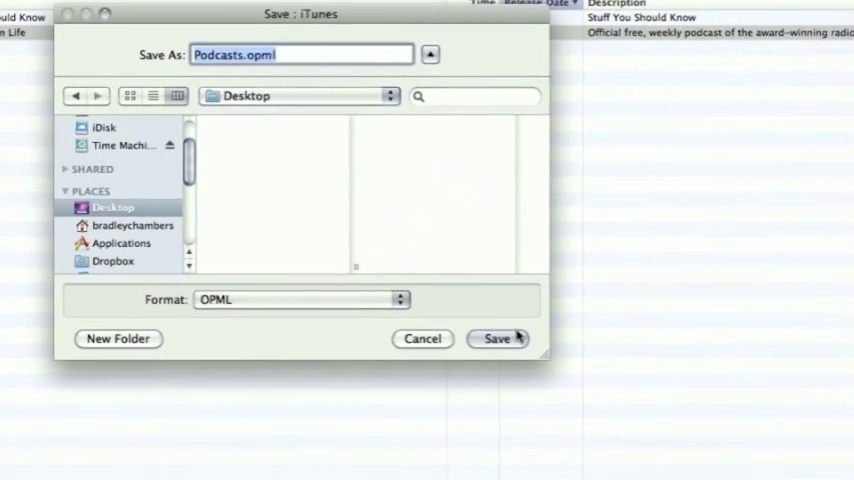
click(497, 338)
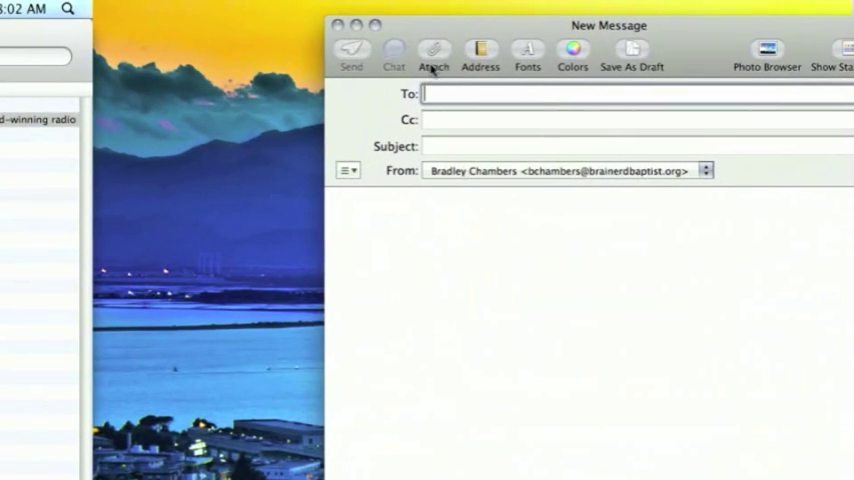
- Attach Podcasts.opml, address the message to Bradley Chambers, and add a 'Podcasts' subject
click(432, 55)
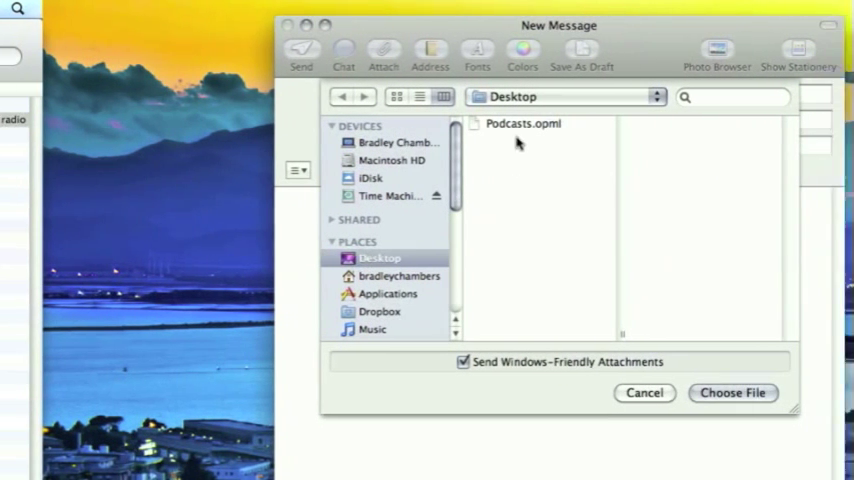
click(732, 392)
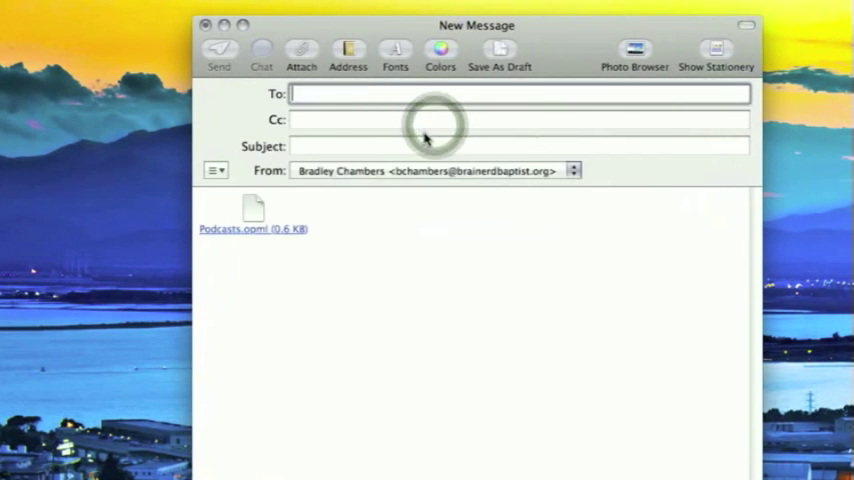
text(br)
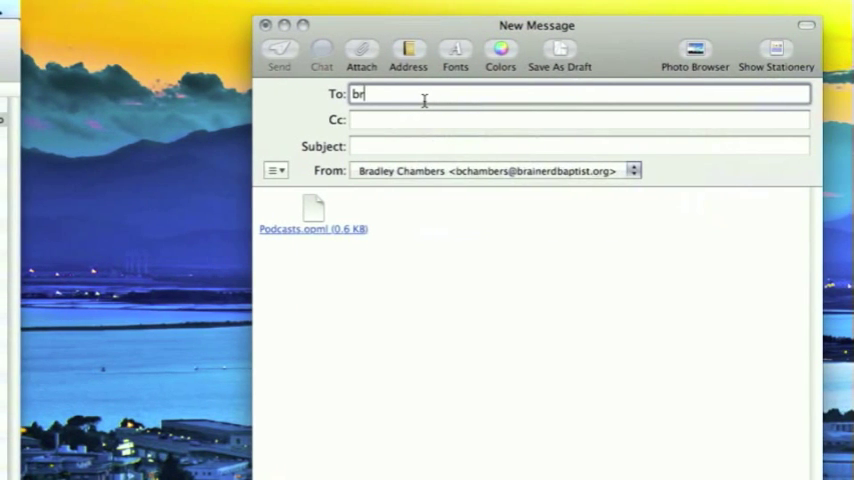
text(Bradley Chambers)
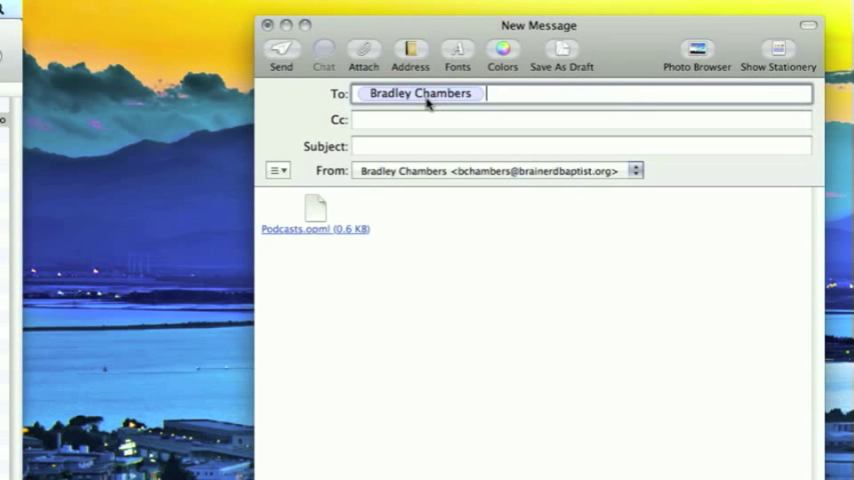
text(Pod)
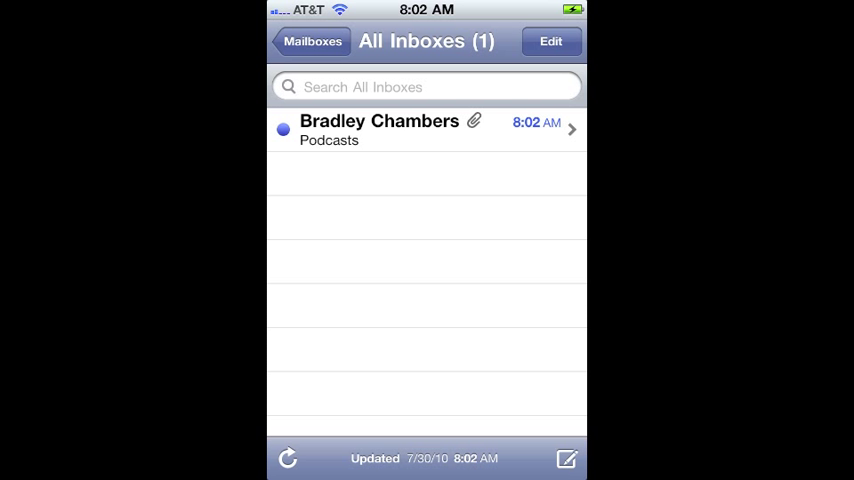
- Open the Podcasts email in the iPhone's All Inboxes
click(425, 130)
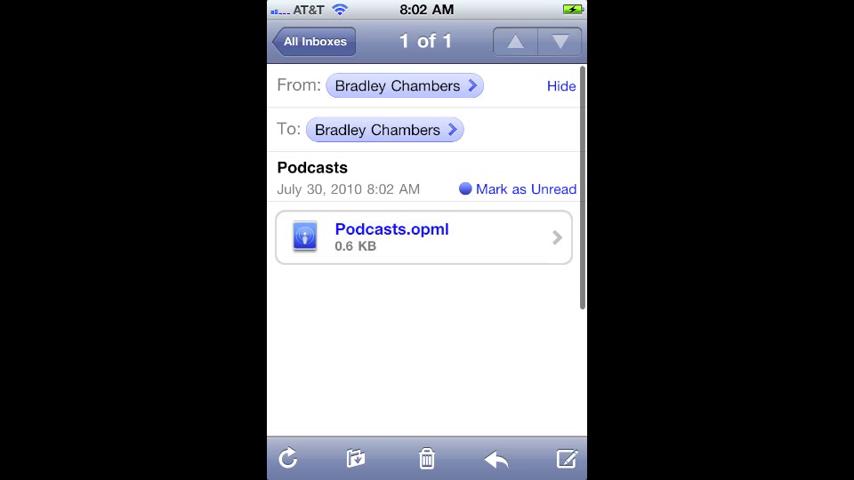
- Open the Podcasts.opml attachment in Podcaster to import its two feeds
click(424, 237)
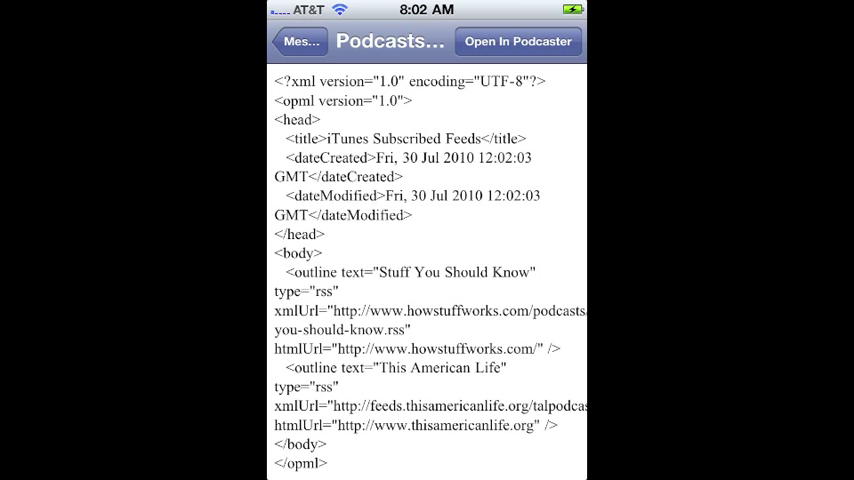
click(517, 41)
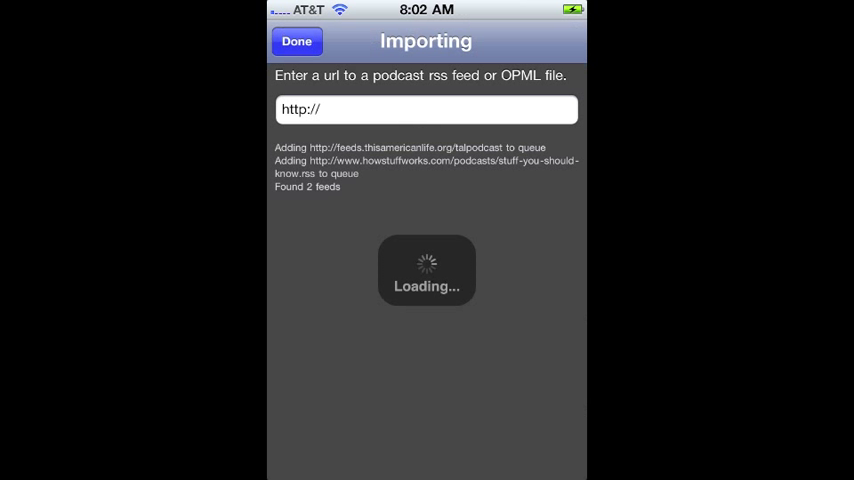